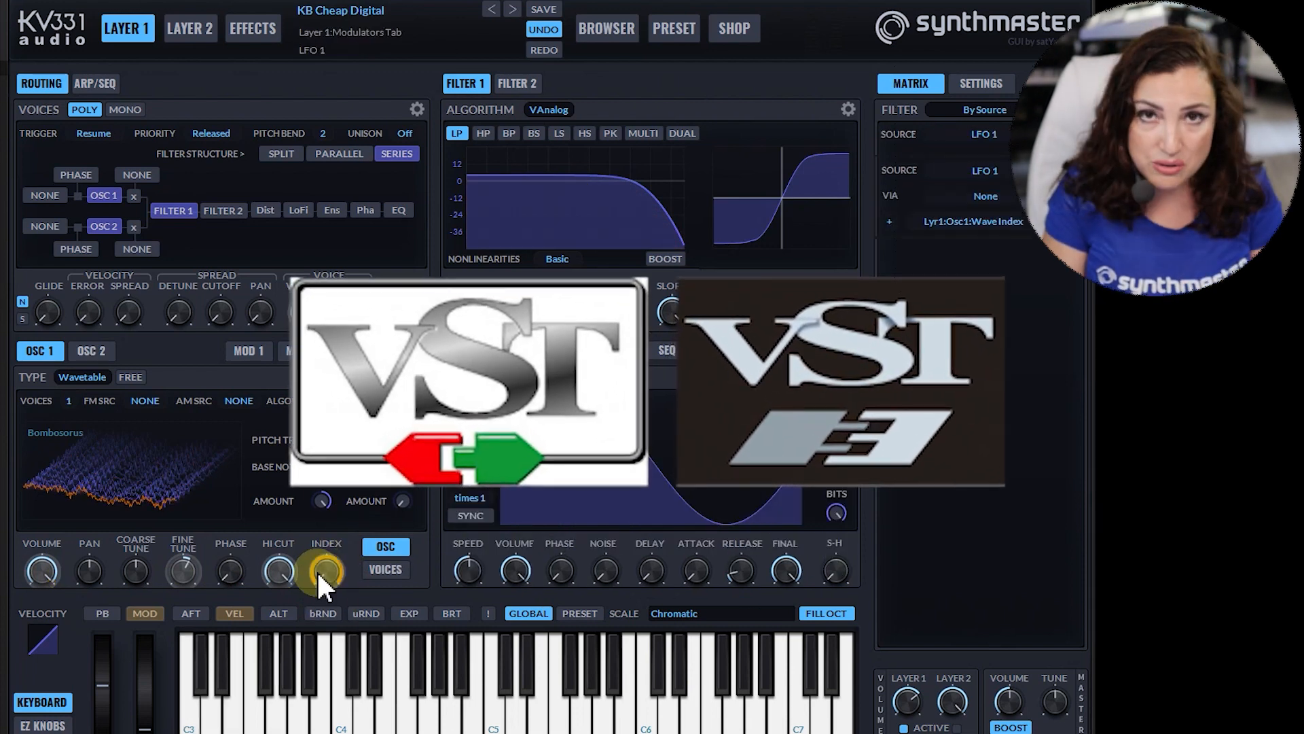
Show the version info from the KV331 logo menu and run Check for updates
{"action": "left_click_drag", "start_coordinate": [325, 569], "coordinate": [362, 570]}
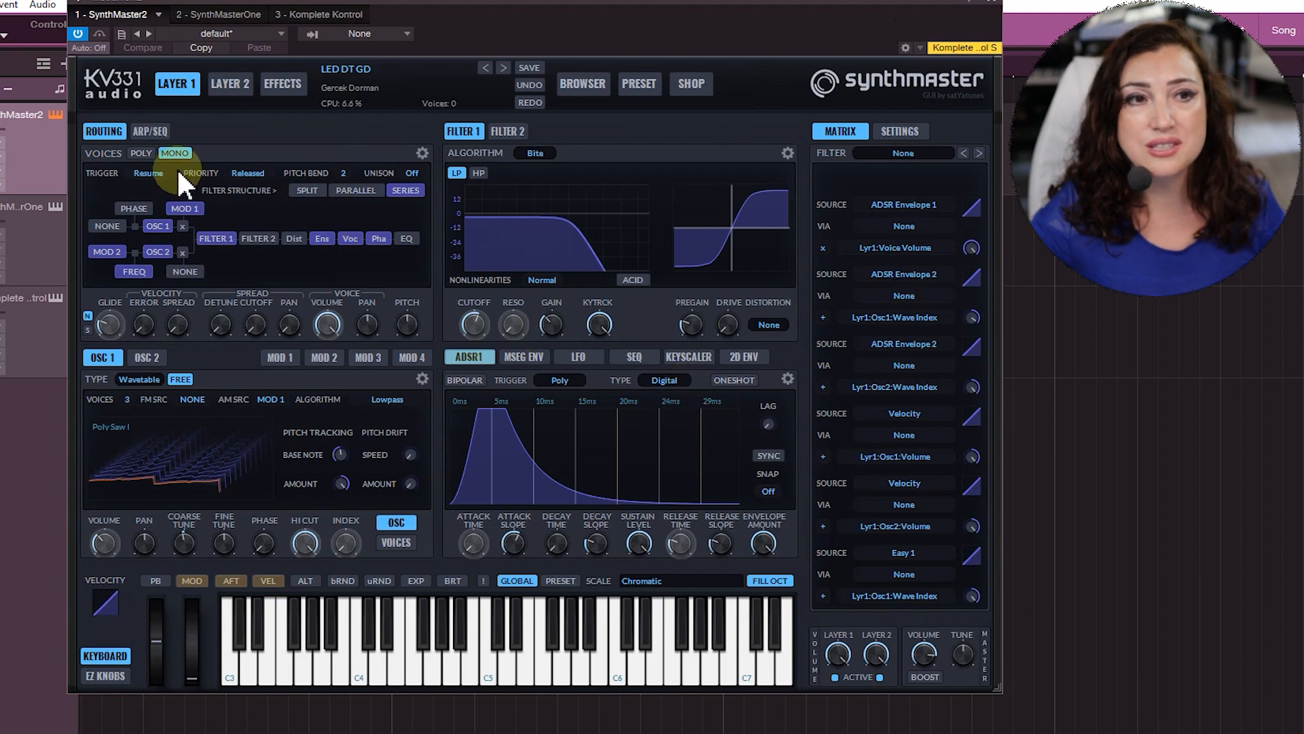
{"action": "left_click", "coordinate": [114, 82]}
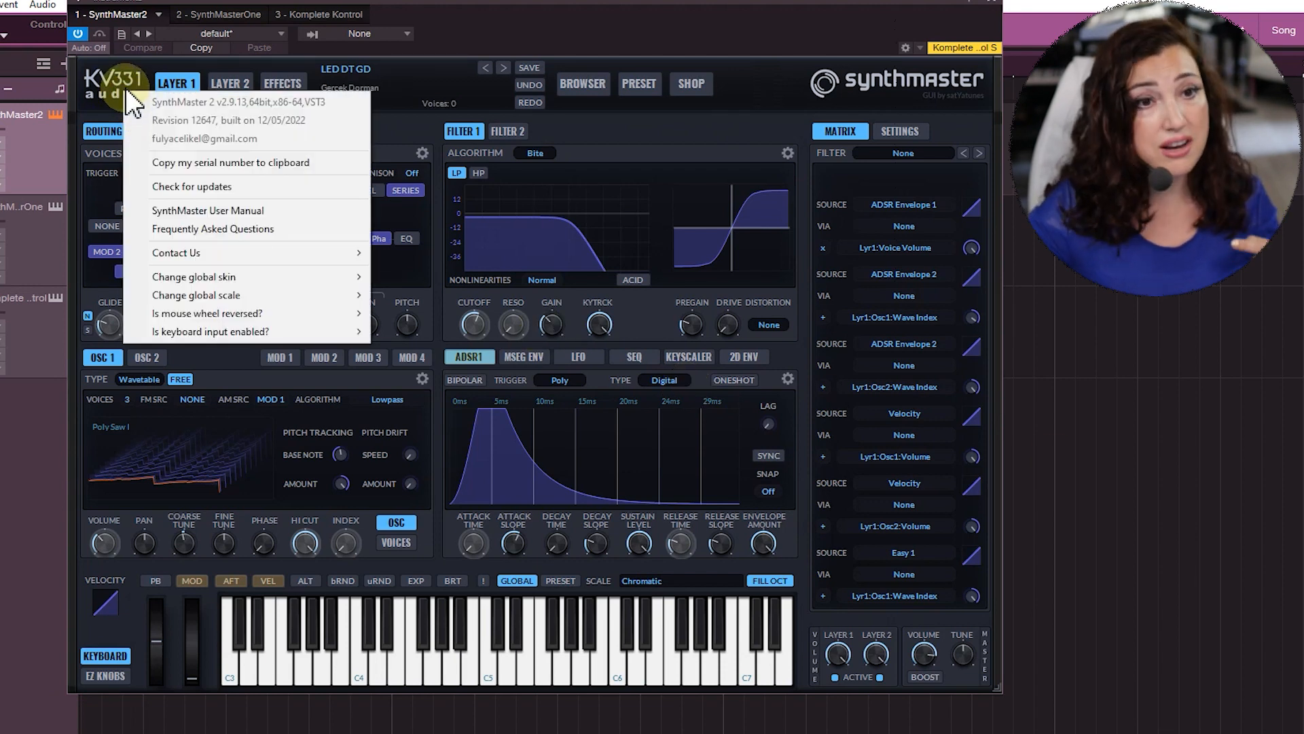
{"action": "mouse_move", "coordinate": [218, 186]}
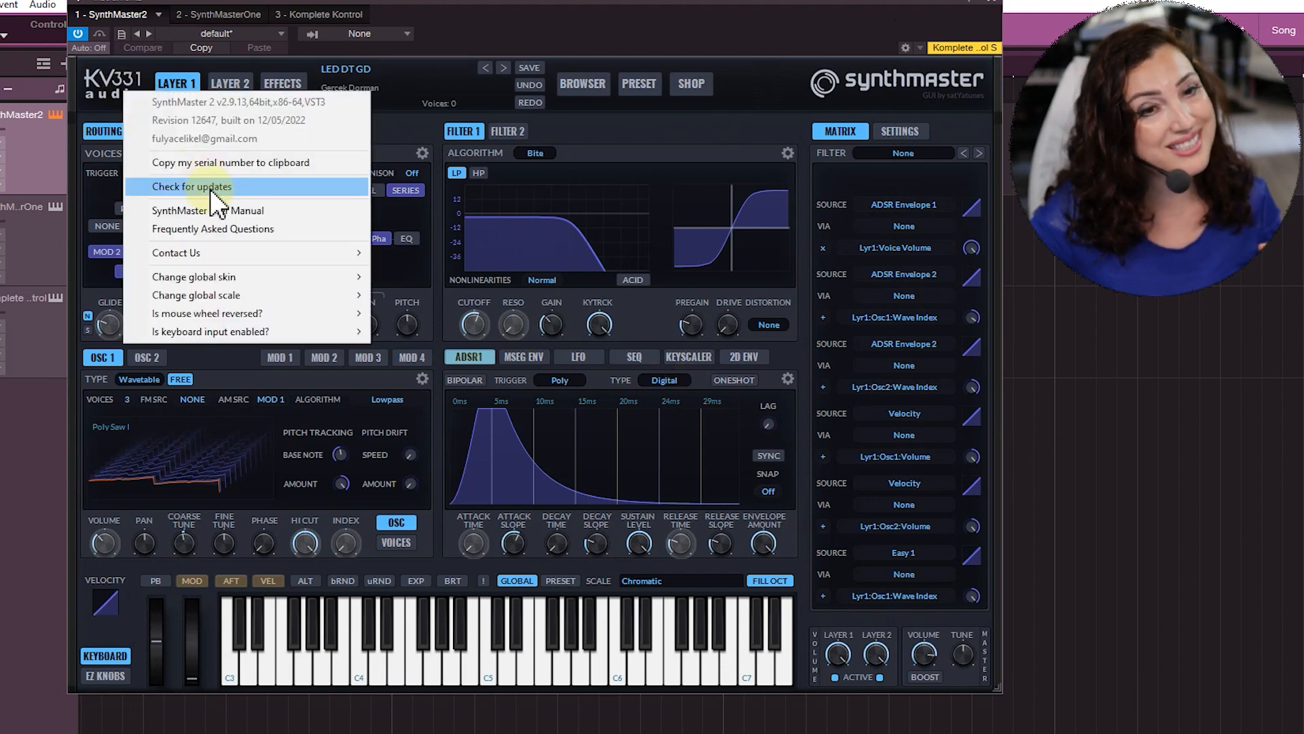
{"action": "left_click", "coordinate": [192, 186]}
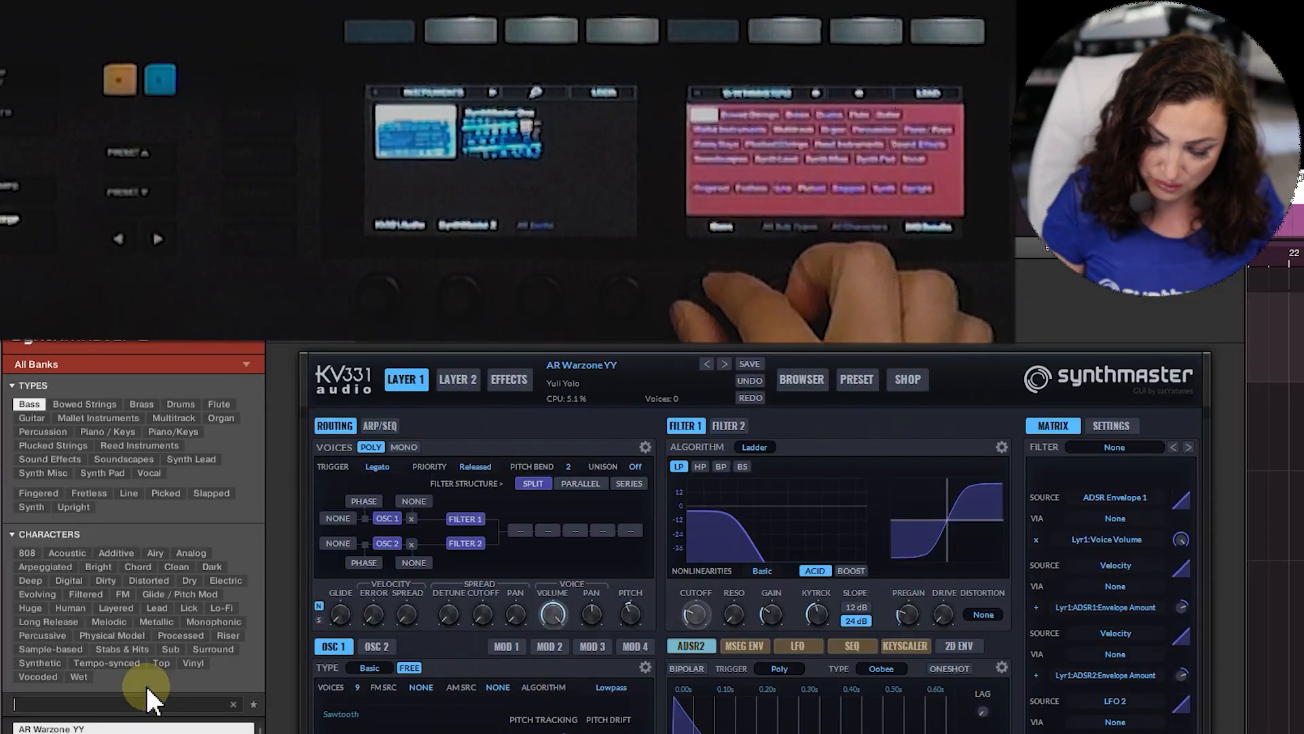
Filter presets to Organ type with Additive character and load OR Early Genesis Organ MS
{"action": "left_click", "coordinate": [217, 403]}
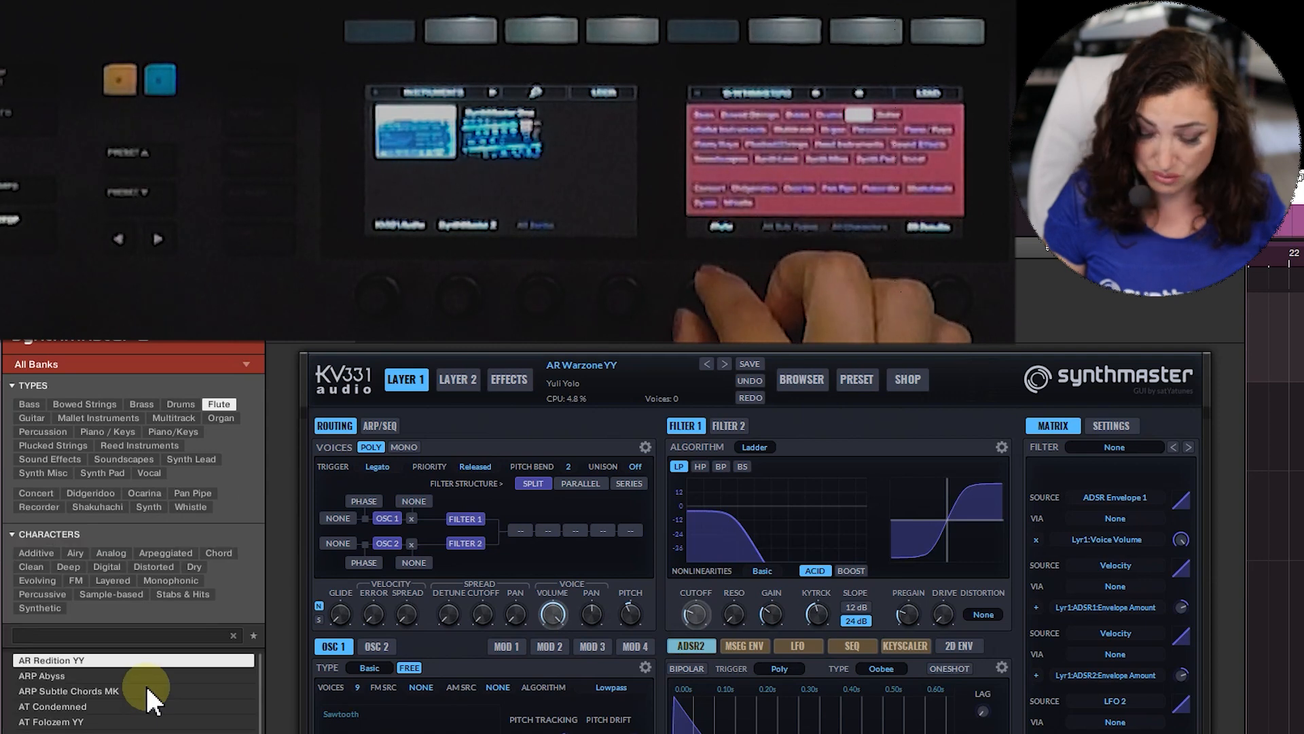
{"action": "left_click", "coordinate": [220, 417]}
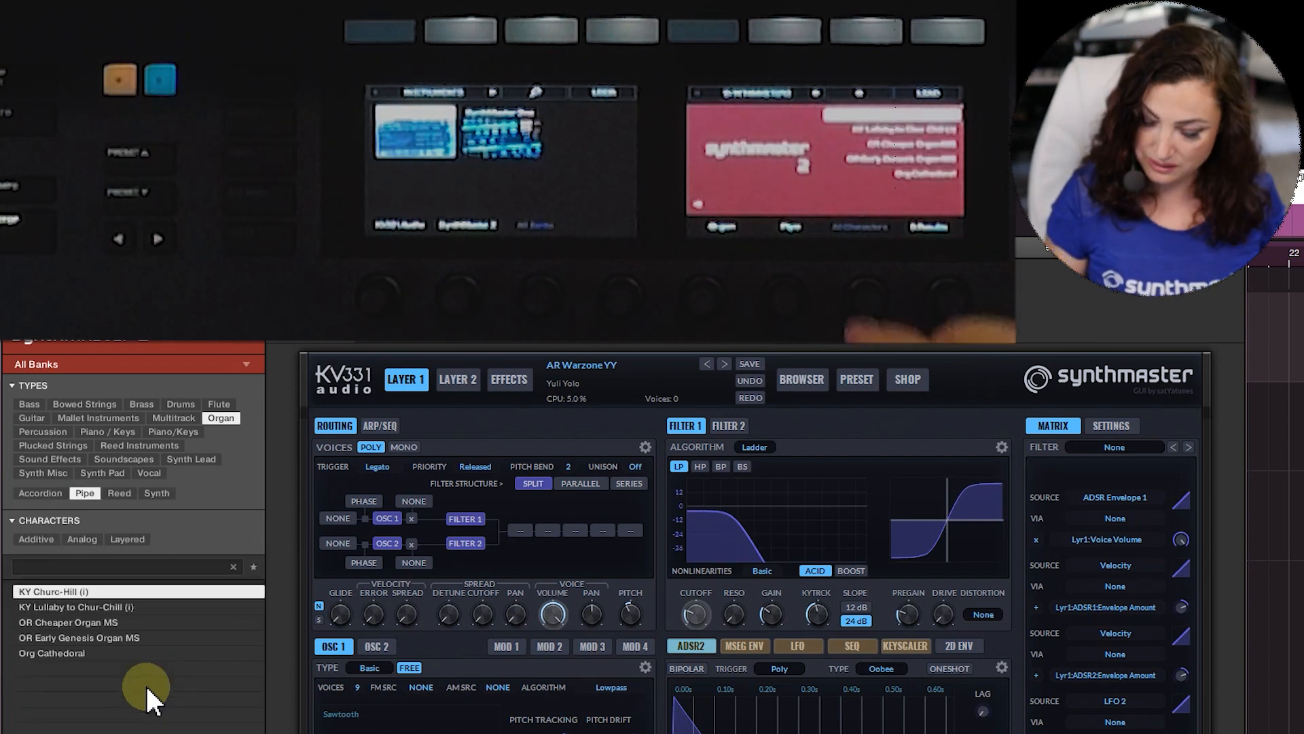
{"action": "left_click", "coordinate": [35, 540]}
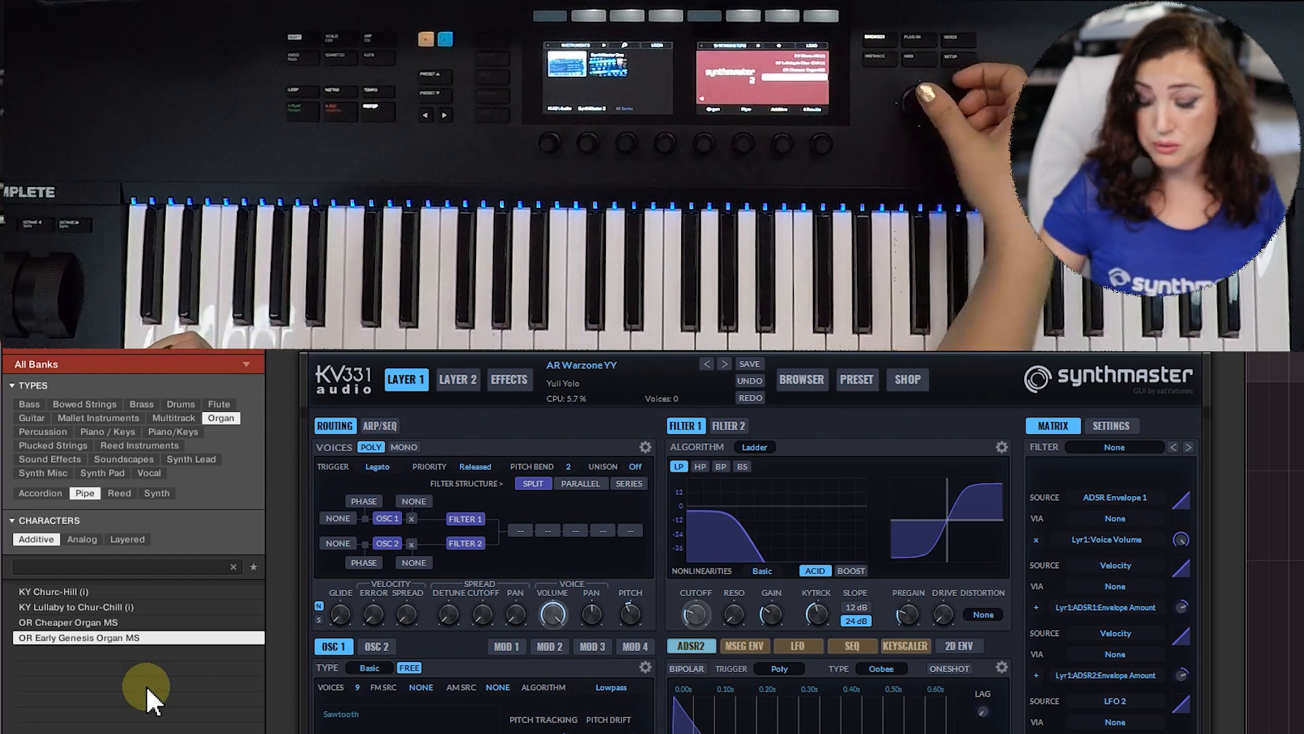
{"action": "double_click", "coordinate": [78, 637]}
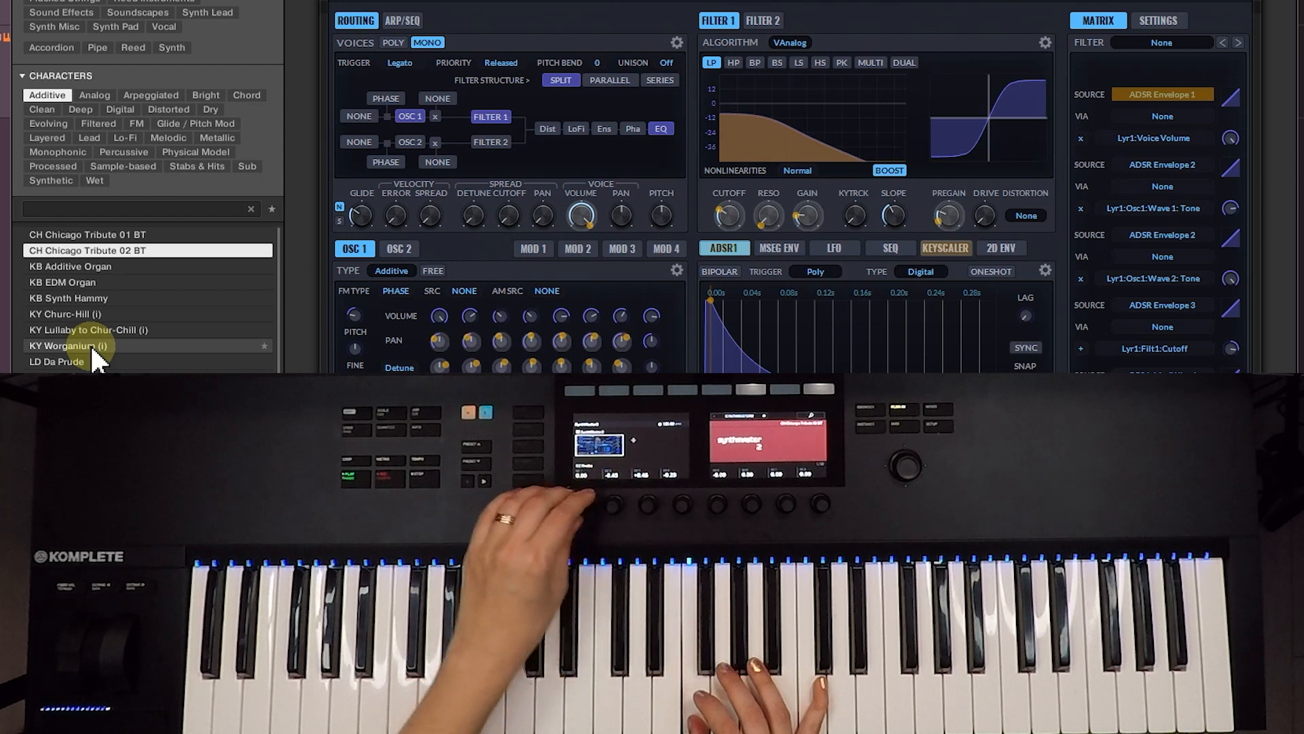
{"action": "mouse_move", "coordinate": [640, 499]}
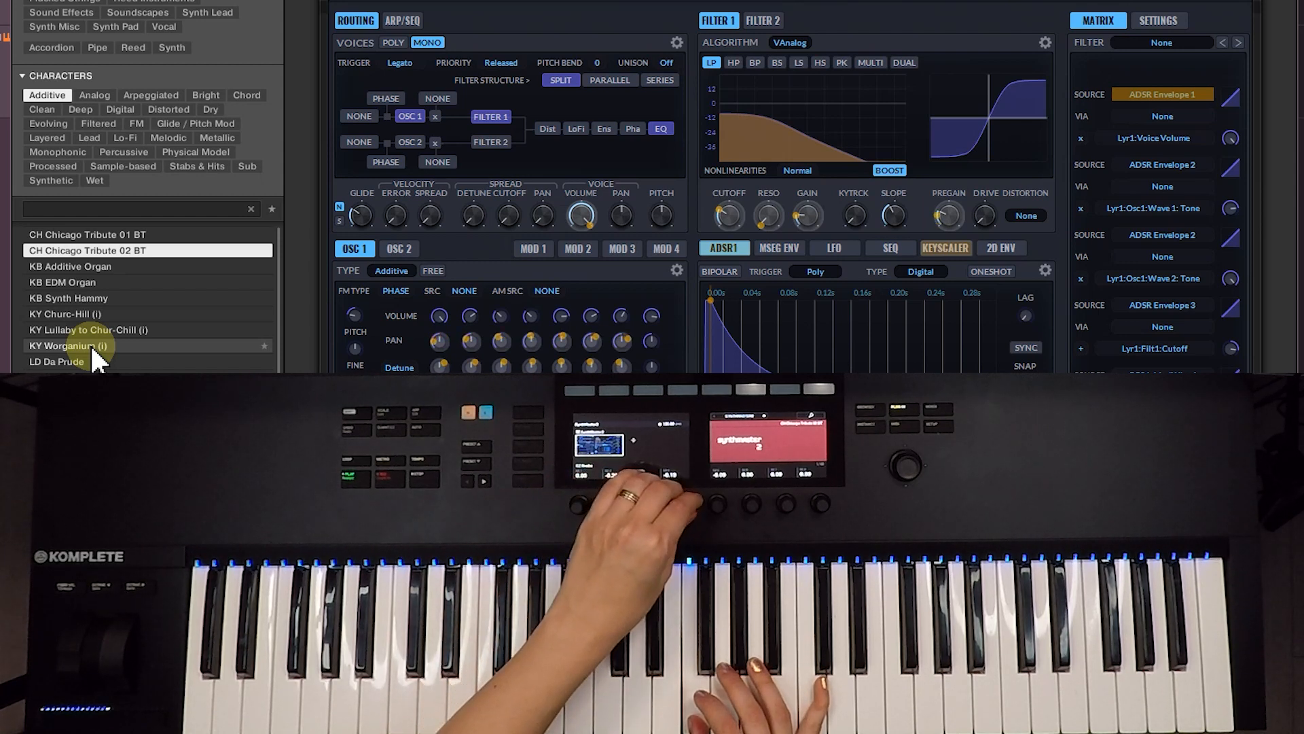